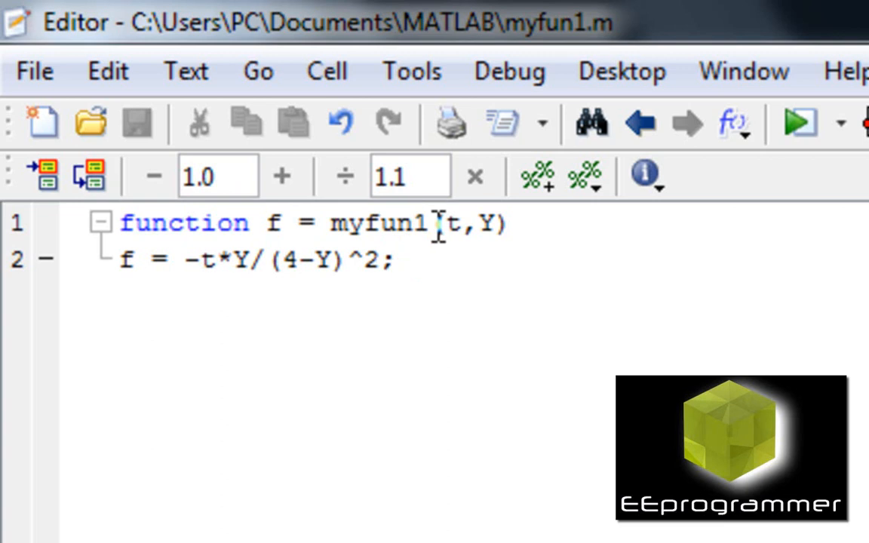
Step: Switch from the myfun1.m Editor to the MATLAB Command Window
{"action": "left_click", "coordinate": [498, 223]}
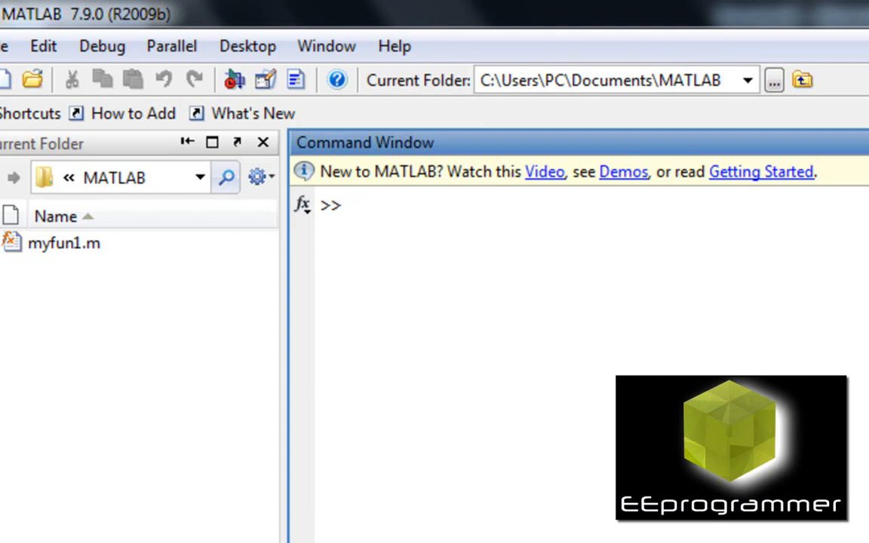
Step: Run [tv1 f1] = ode45('myfun1',[0 5], 1); to solve the ODE over 0–5 from initial value 1
{"action": "type", "text": "[]"}
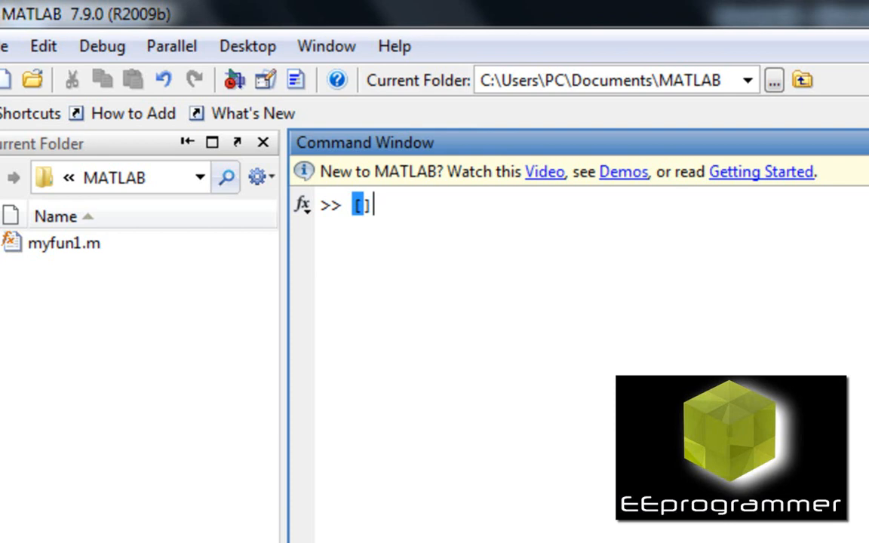
{"action": "type", "text": "tv"}
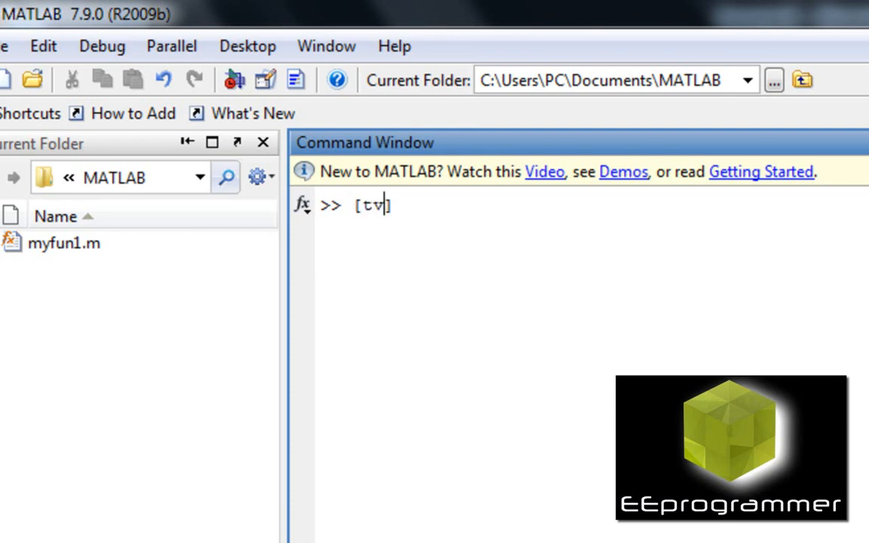
{"action": "type", "text": "1 f1]"}
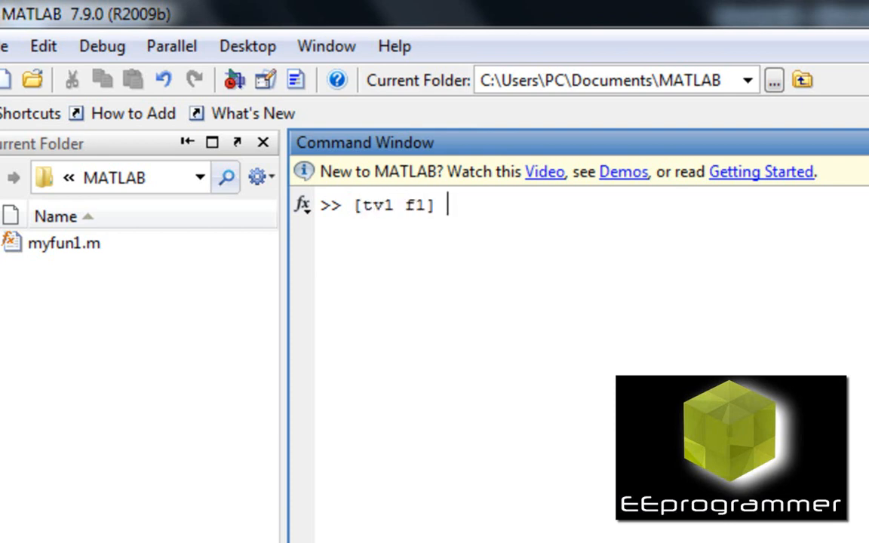
{"action": "type", "text": "="}
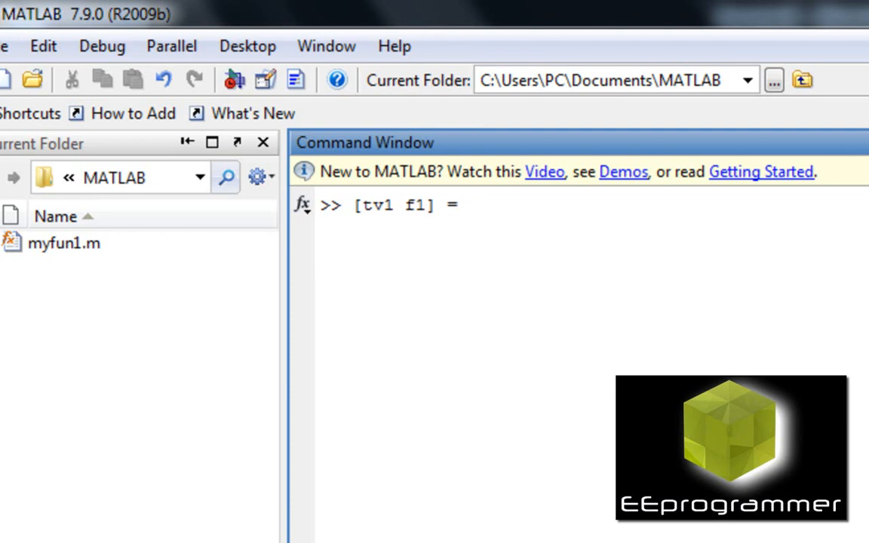
{"action": "type", "text": "ode45"}
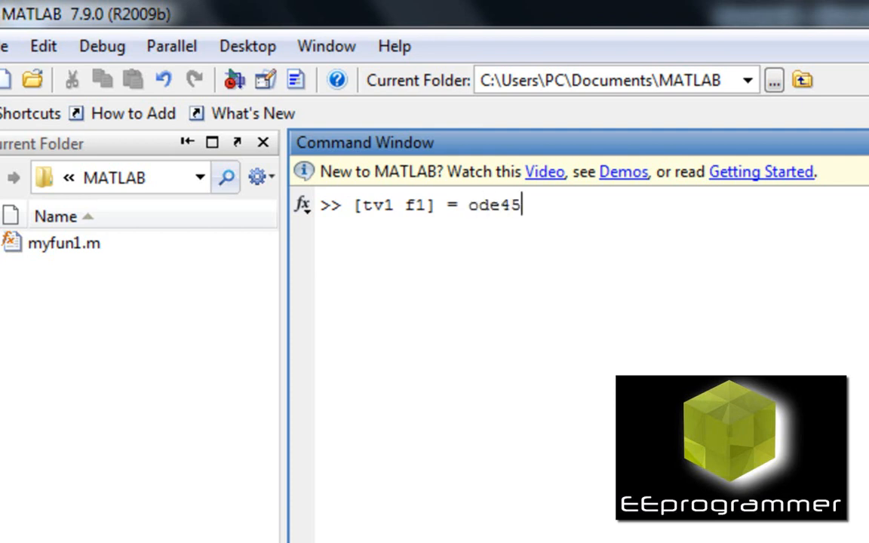
{"action": "type", "text": "()"}
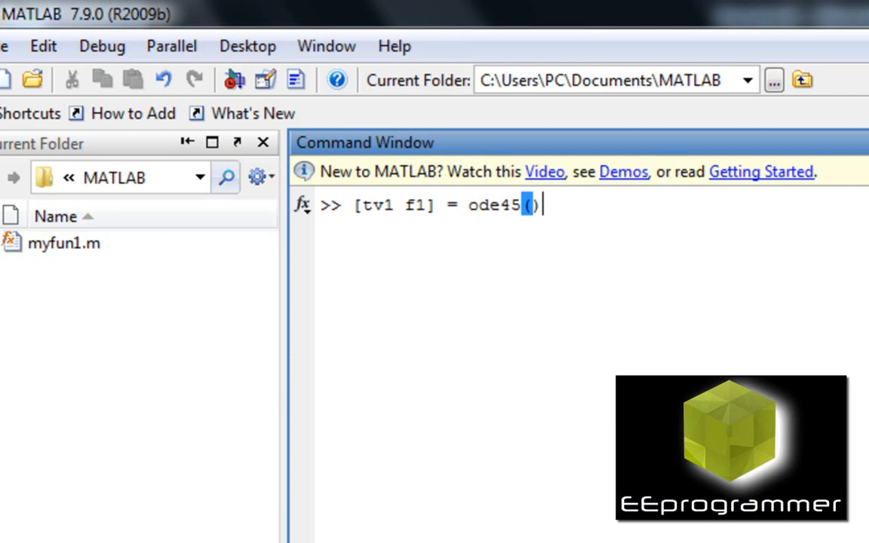
{"action": "type", "text": "'"}
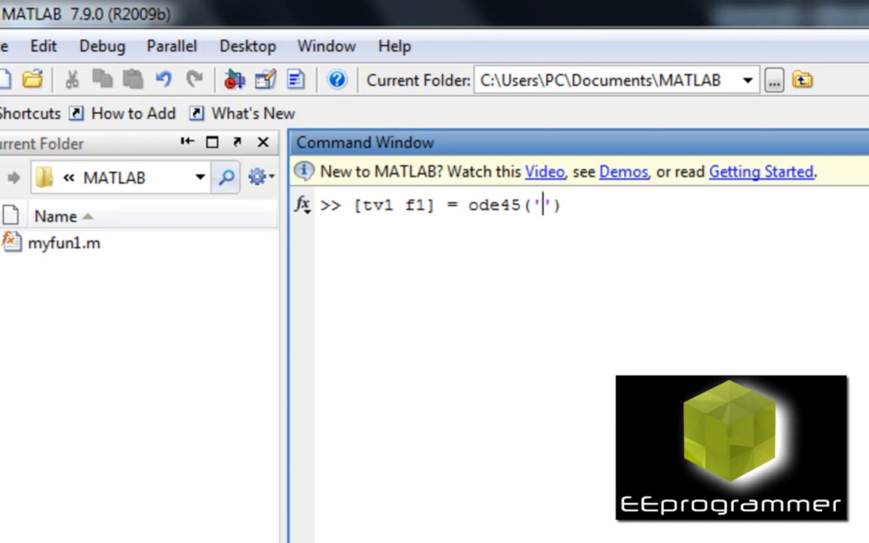
{"action": "type", "text": "myfu"}
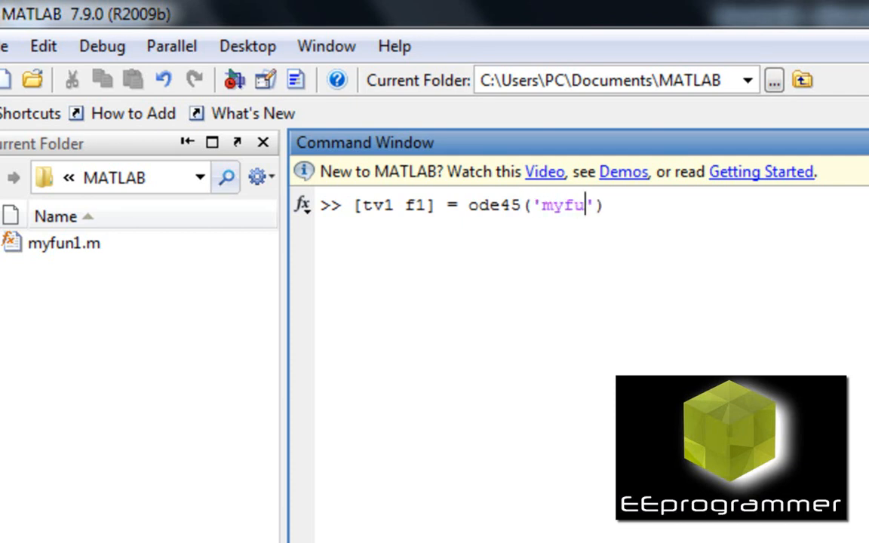
{"action": "type", "text": "n"}
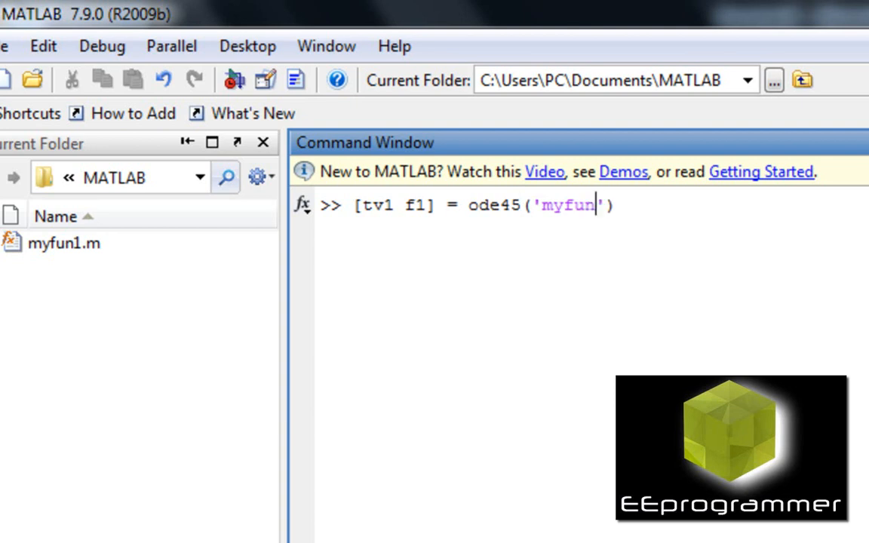
{"action": "type", "text": "1"}
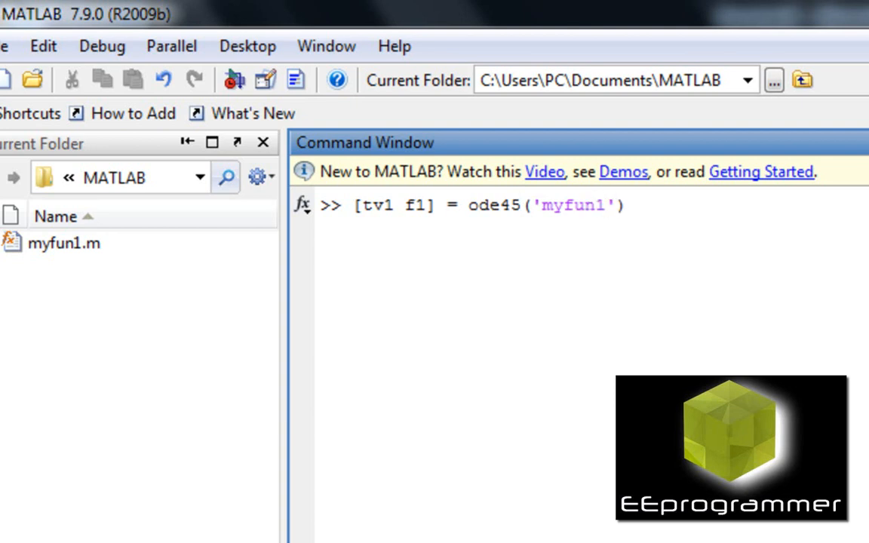
{"action": "type", "text": ", []"}
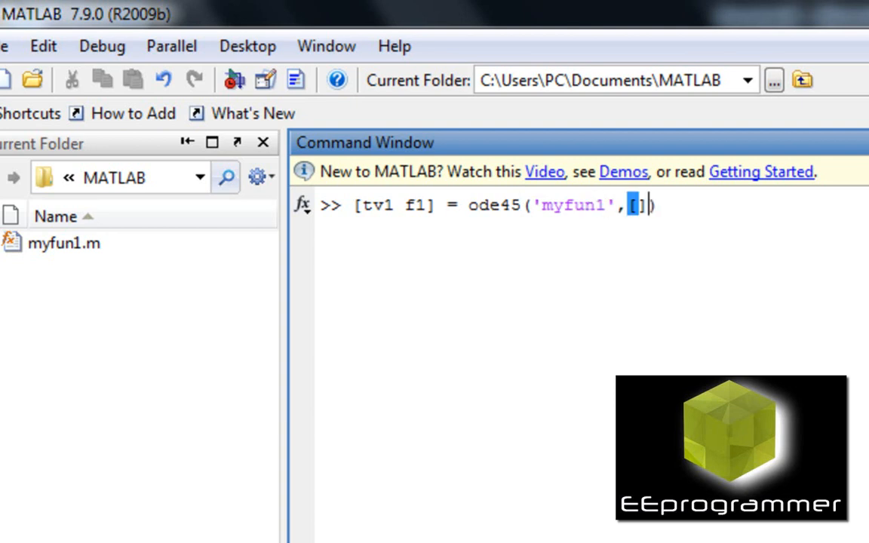
{"action": "type", "text": "0 5"}
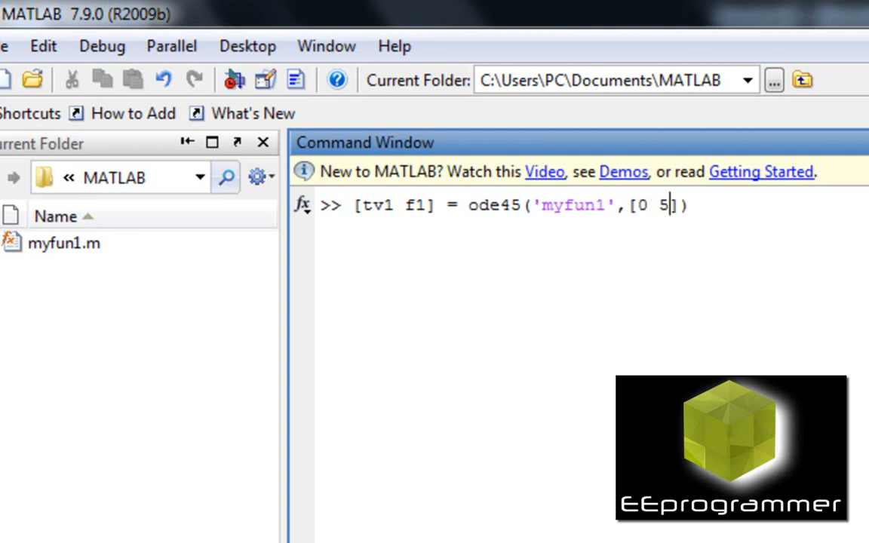
{"action": "type", "text": "],"}
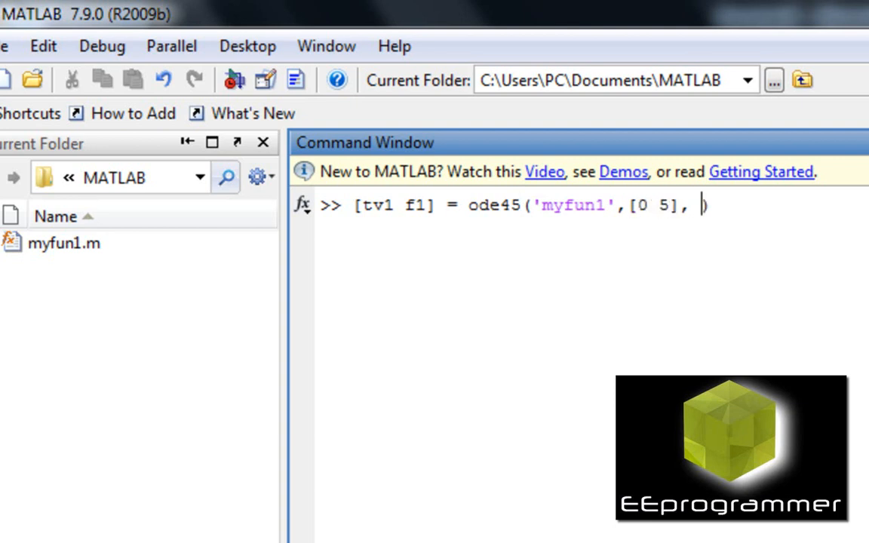
{"action": "type", "text": "1"}
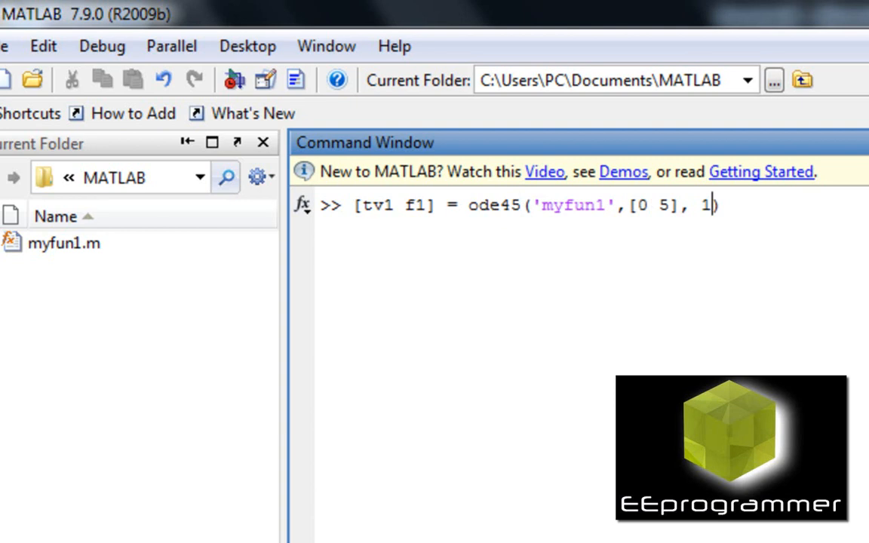
{"action": "type", "text": ";"}
{"action": "key", "text": "Return"}
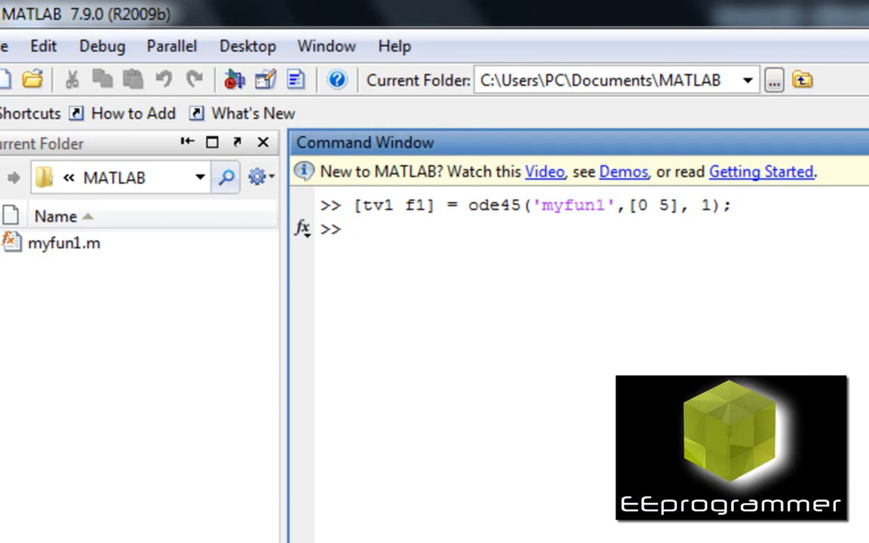
Step: Run plot(tv1,f1) to show the solution curve in Figure 1
{"action": "type", "text": "plot(t"}
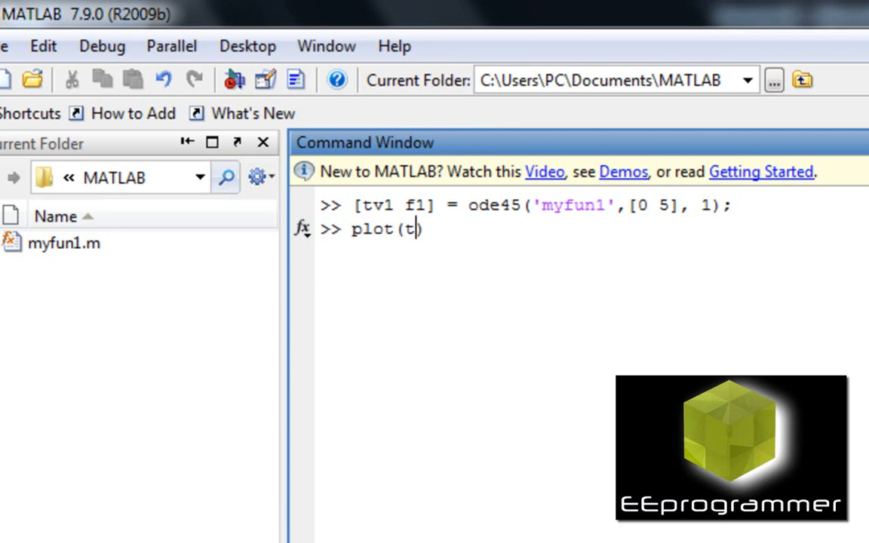
{"action": "type", "text": "v1,f1)"}
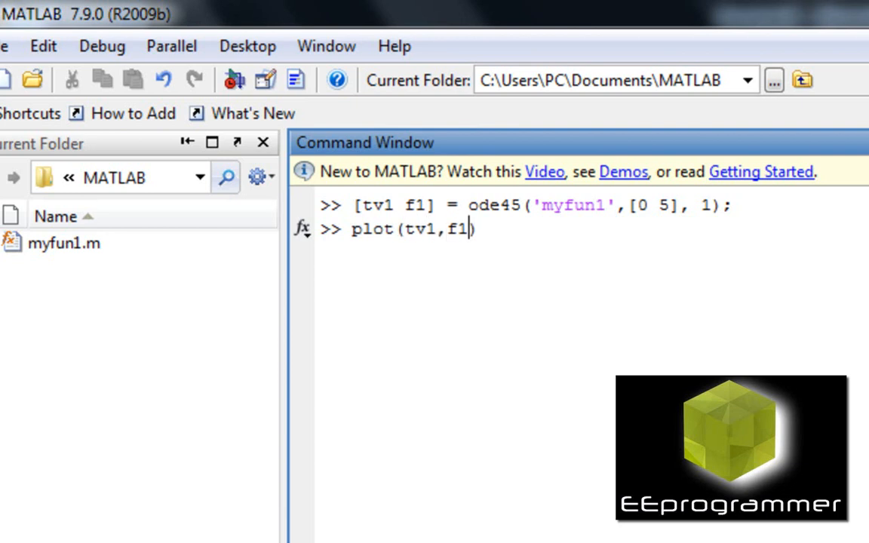
{"action": "key", "text": "Return"}
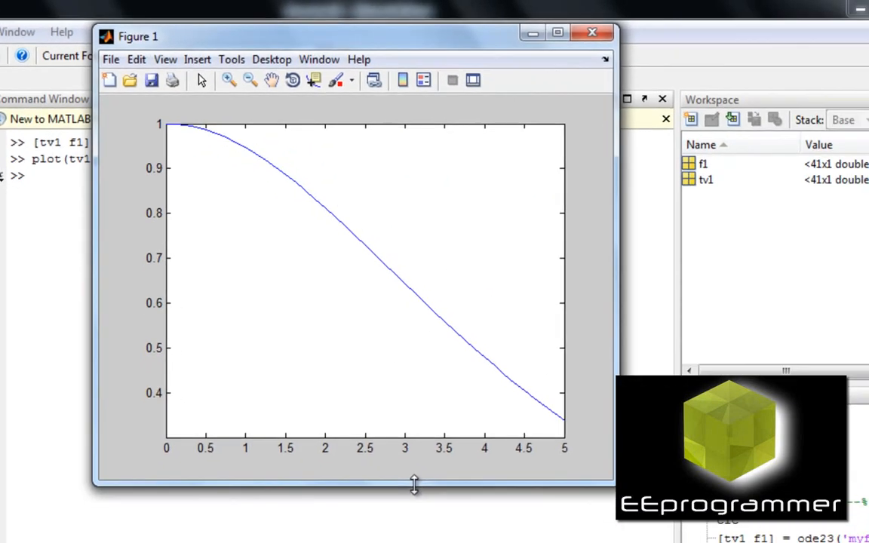